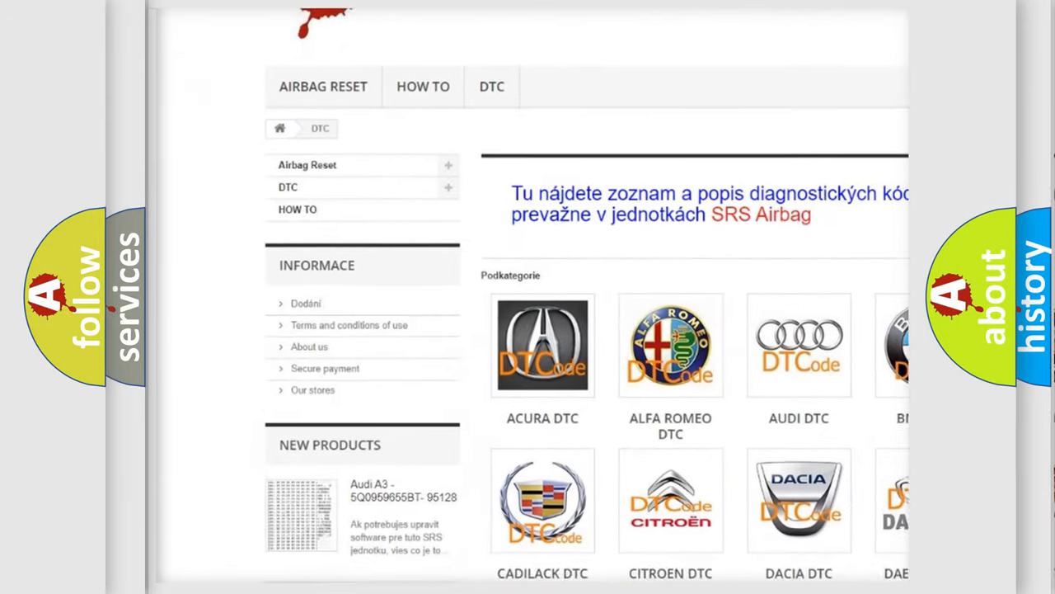
scroll("down", 3)
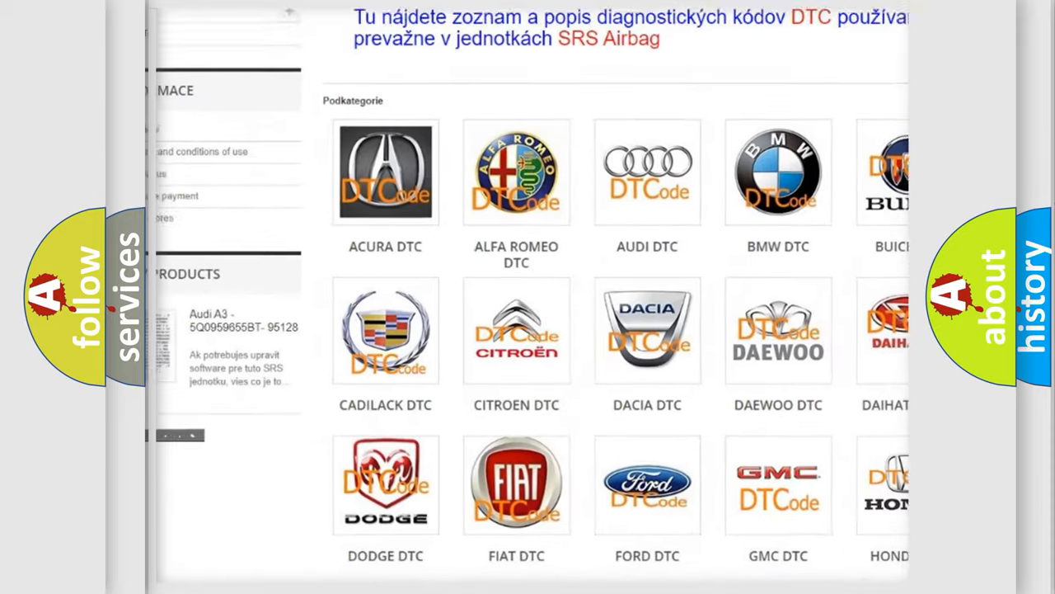
scroll("down", 3)
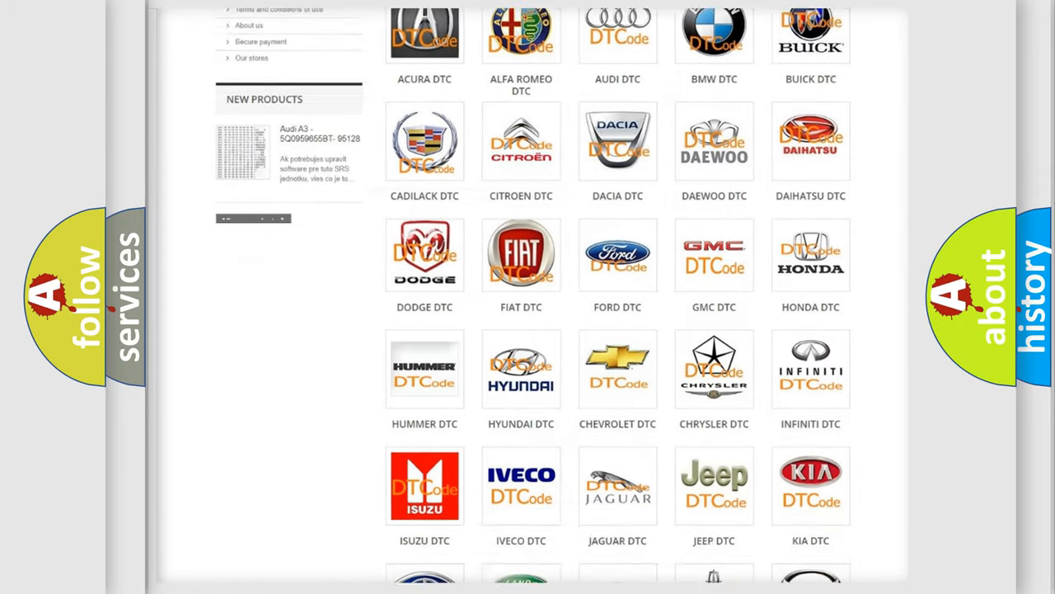
scroll("down", 3)
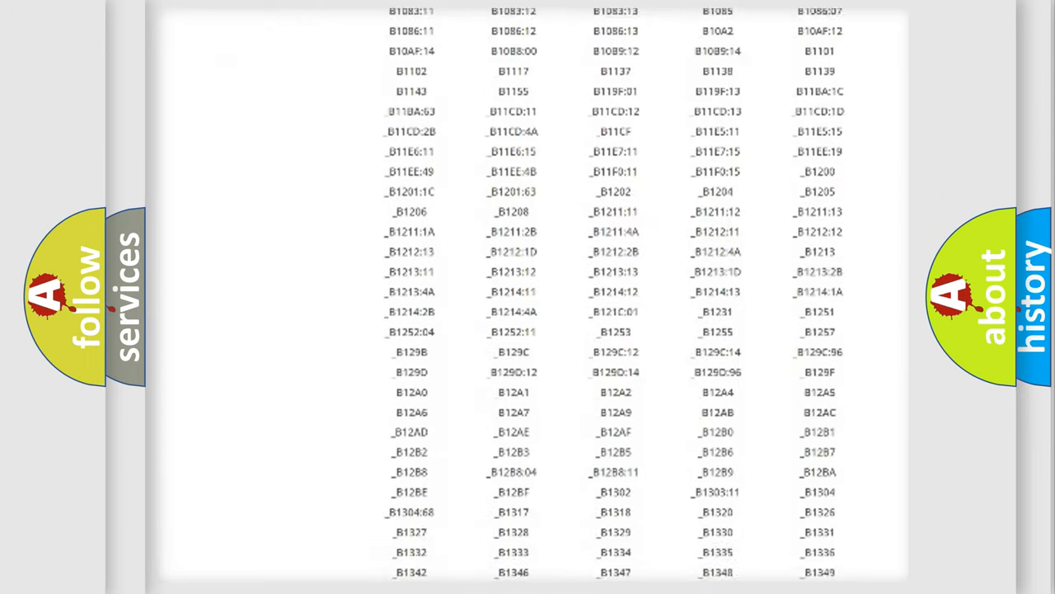
scroll("down", 3)
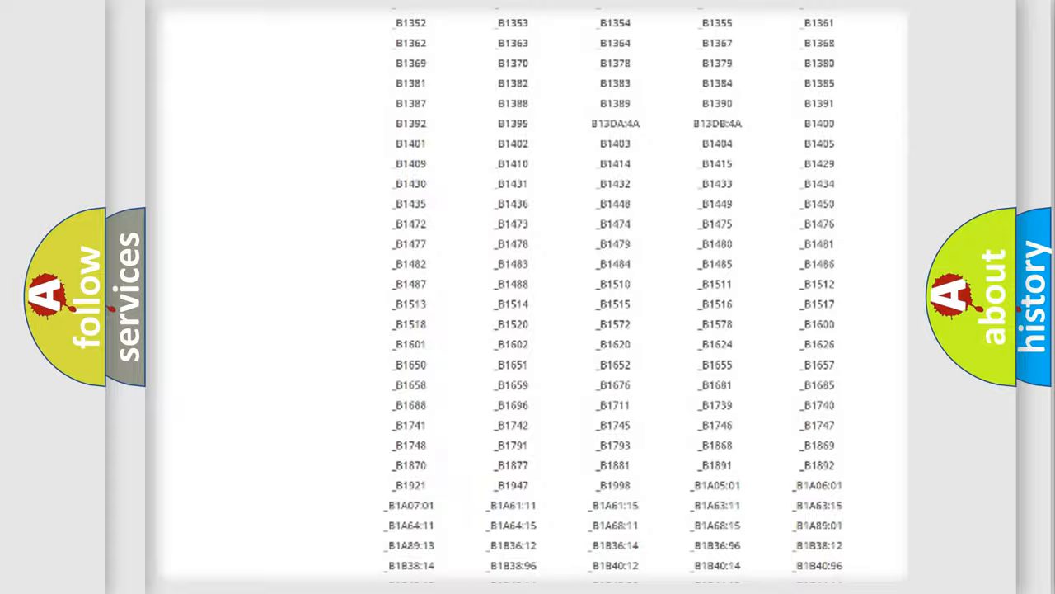